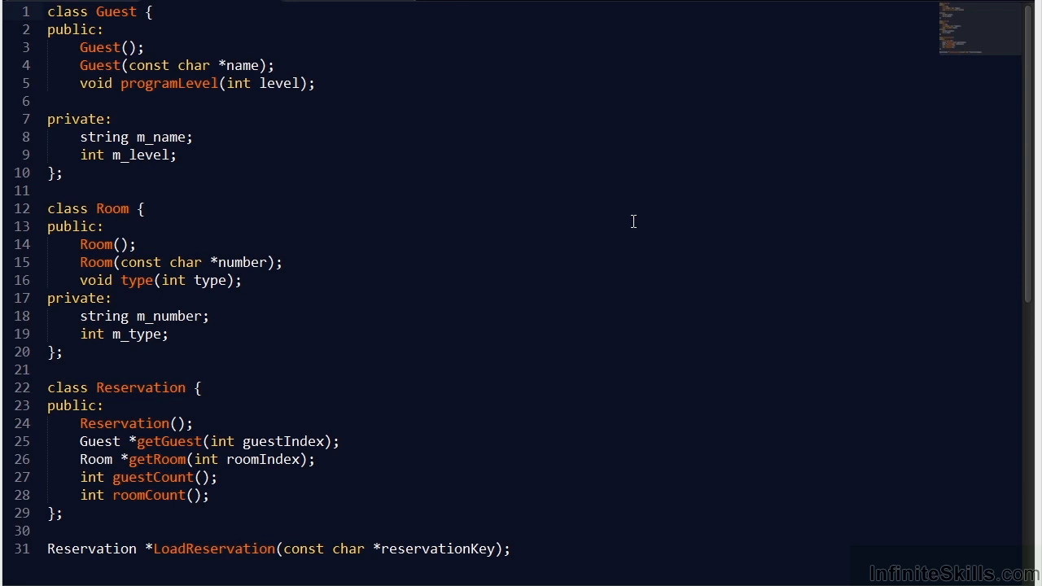
# Highlight the LoadReservation declaration, then the returnInstance call in the factory-method lifetime notes
pyautogui.moveTo(233, 548); pyautogui.dragTo(511, 548)
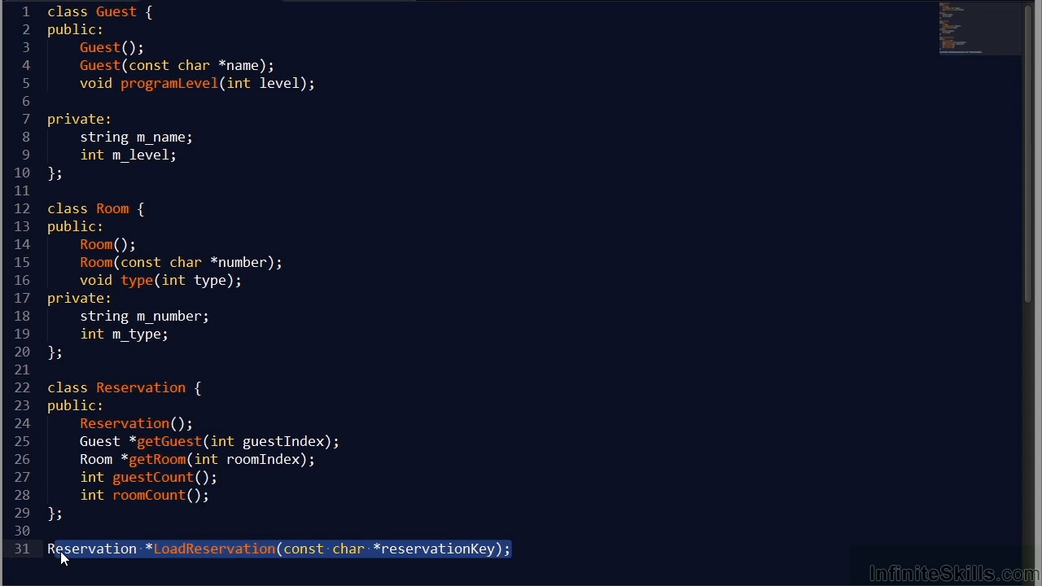
pyautogui.scroll(-3)
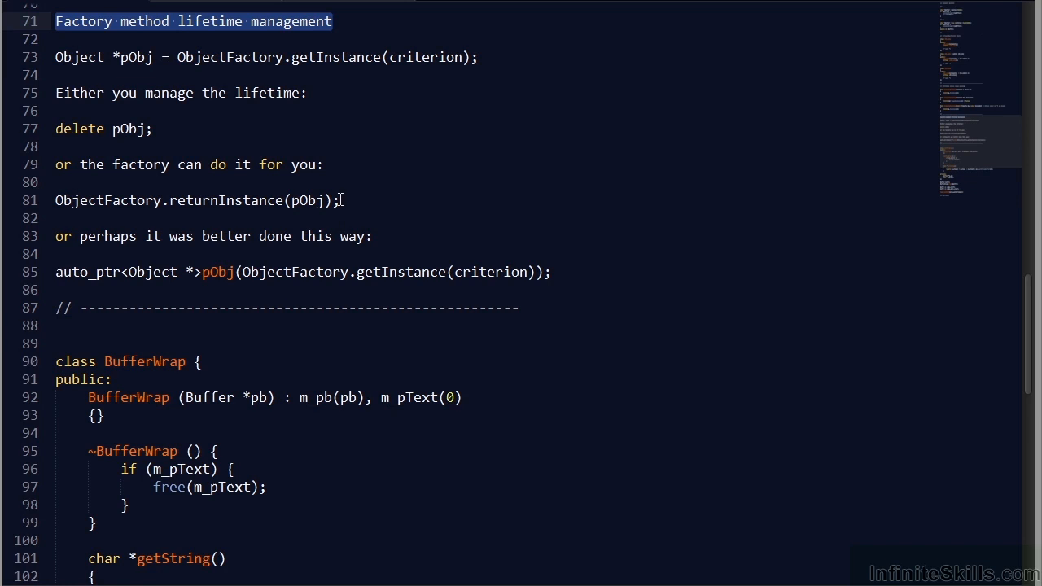
pyautogui.tripleClick(196, 201)
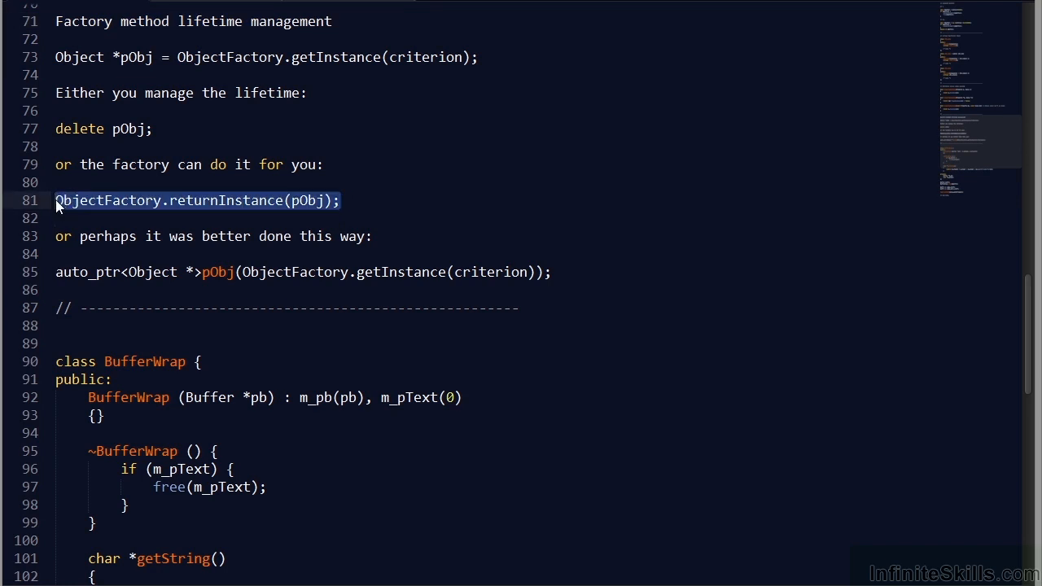
pyautogui.scroll(-3)
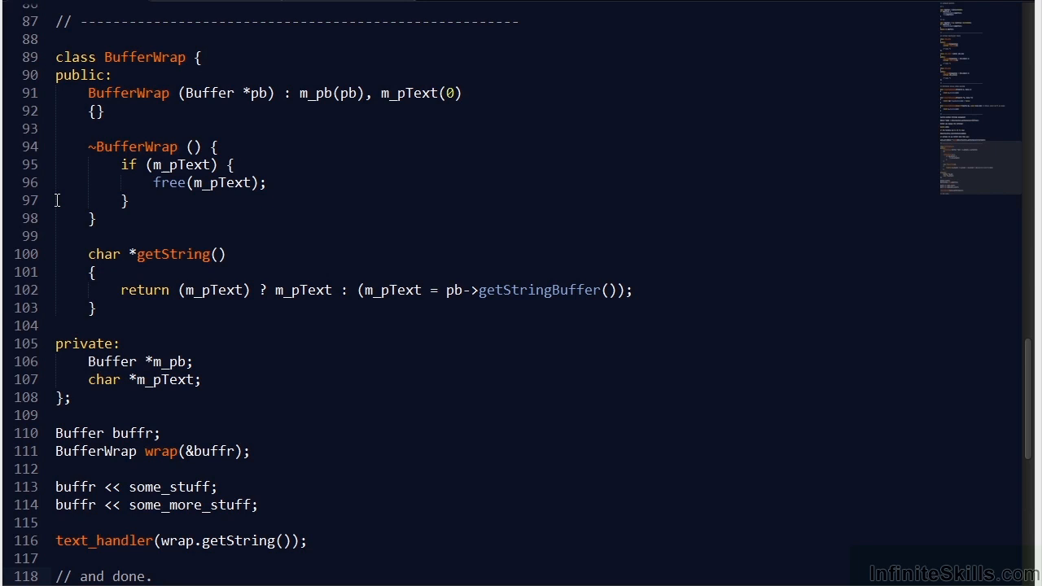
# Select the Buffer pointer parameter of the BufferWrap constructor
pyautogui.doubleClick(255, 93)
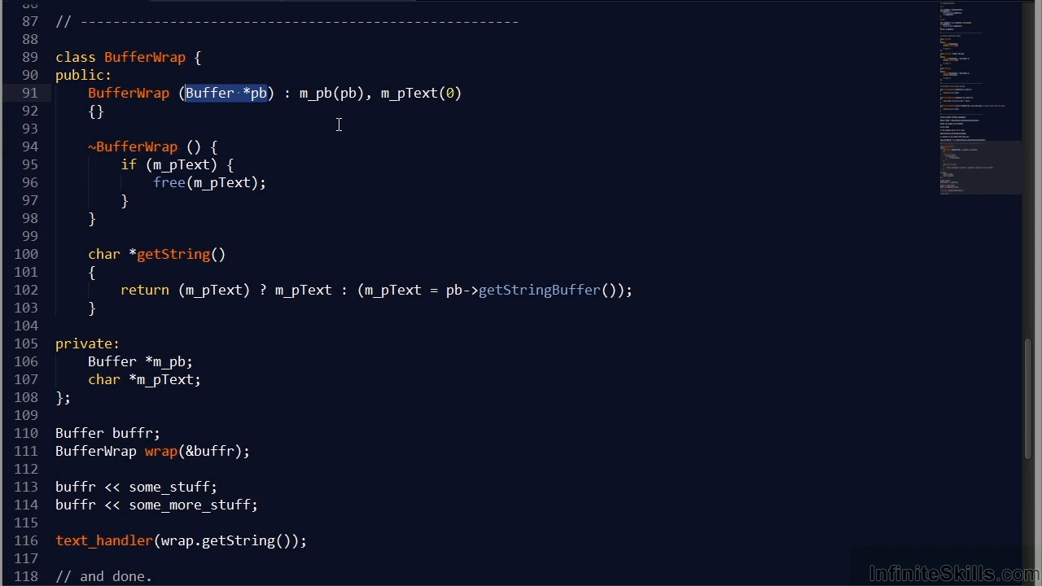
pyautogui.moveTo(342, 143)
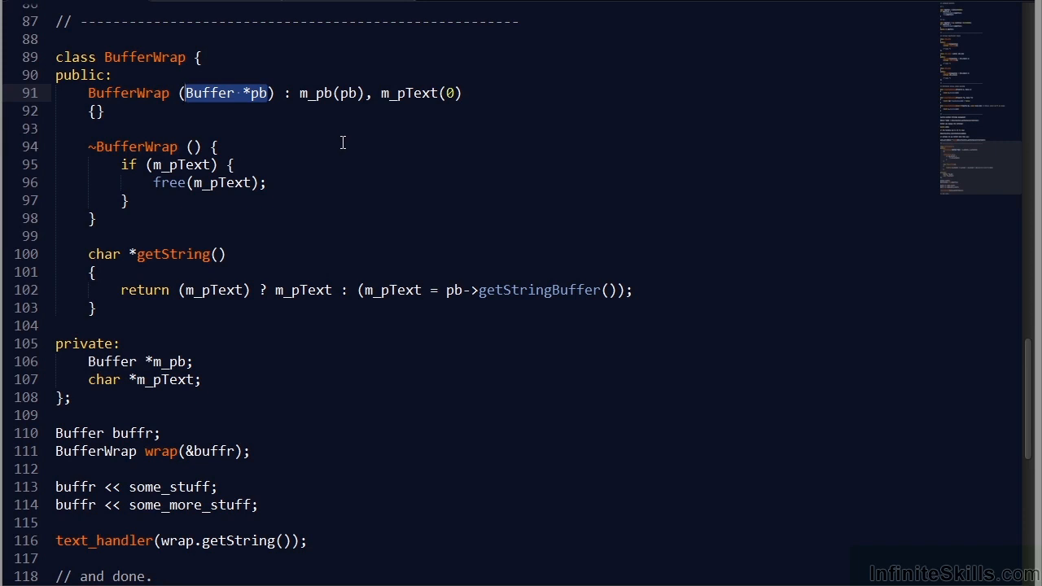